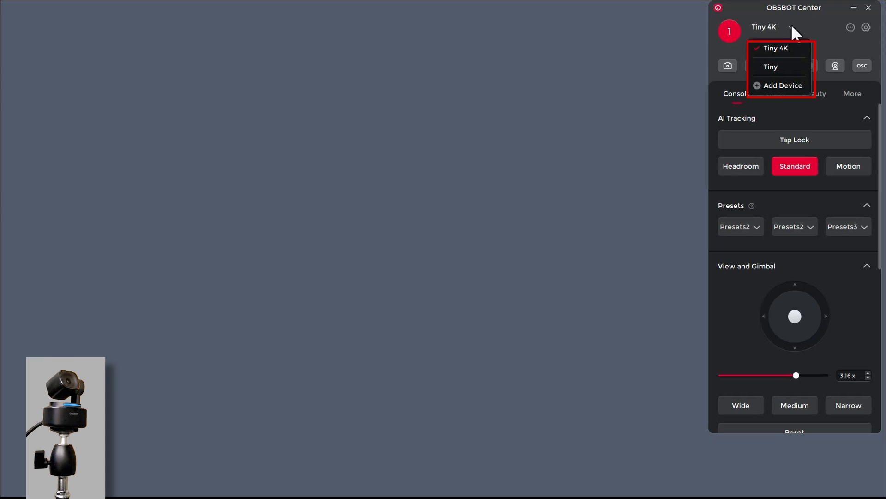
mouse_move(823, 40)
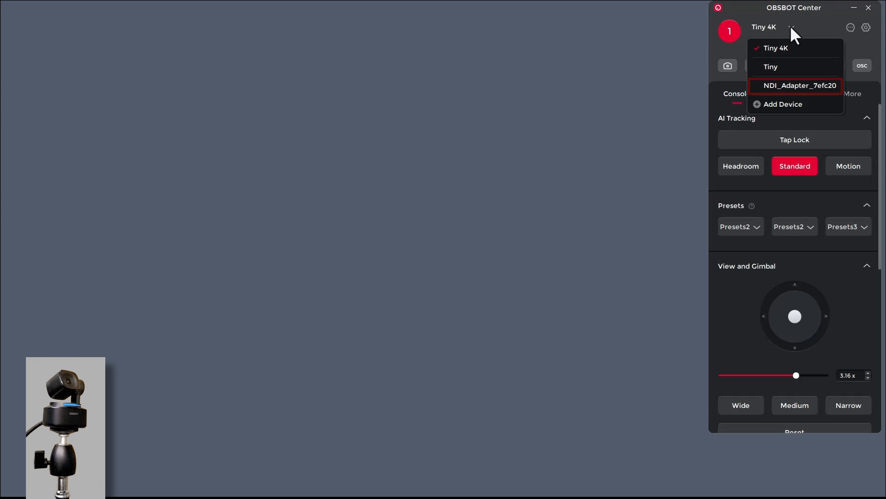
Select NDI_Adapter_7efc20 from the OBSBOT Center device list to show its information.
left_click(801, 85)
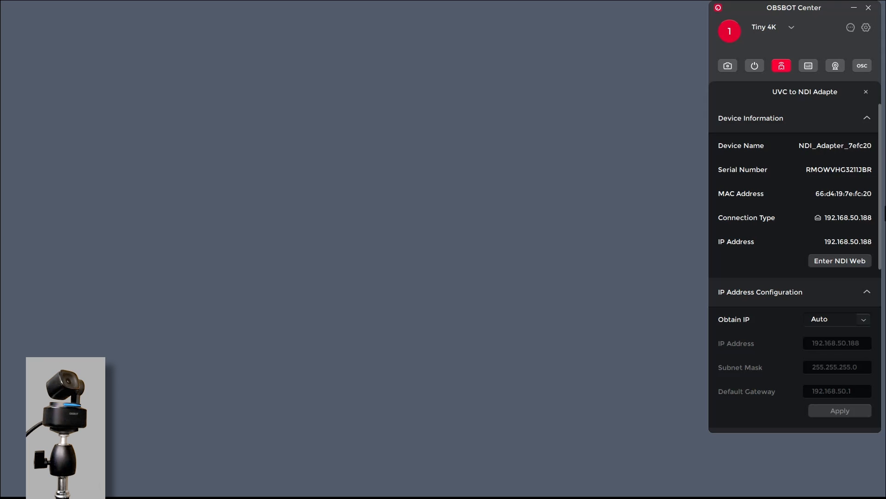
mouse_move(840, 272)
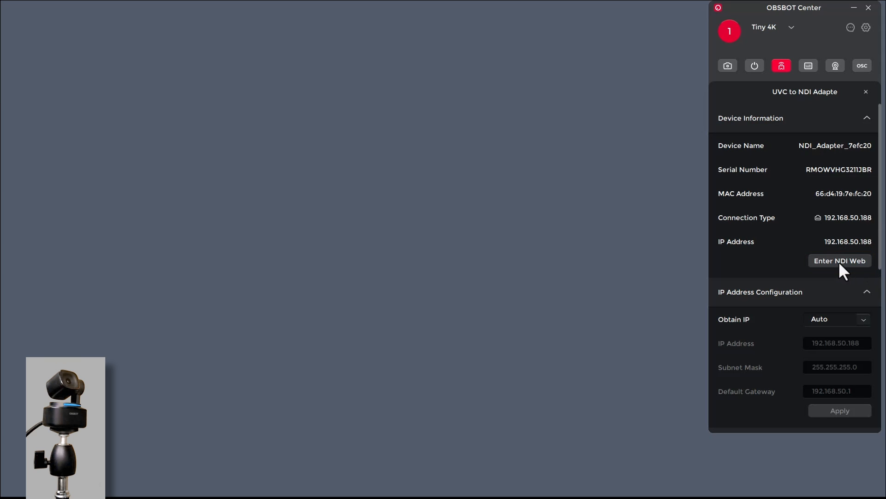
Log into the adapter's UVC to NDI web interface as admin to reach the dashboard.
left_click(840, 260)
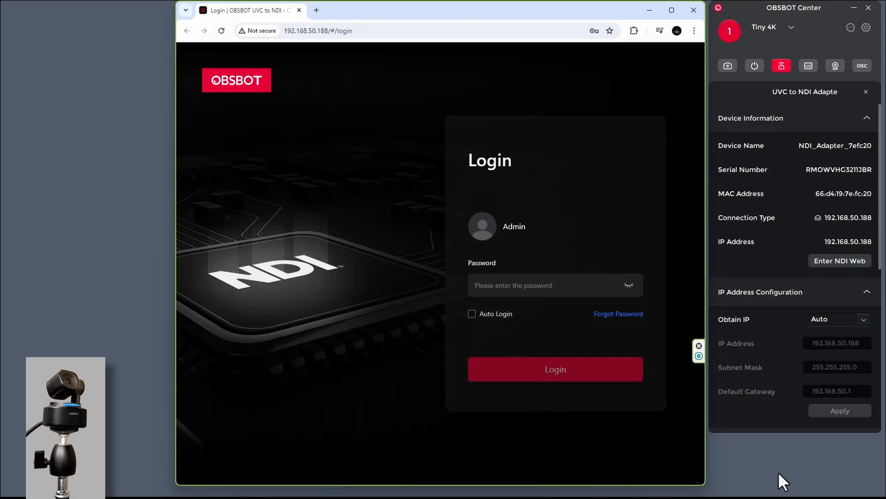
type("••")
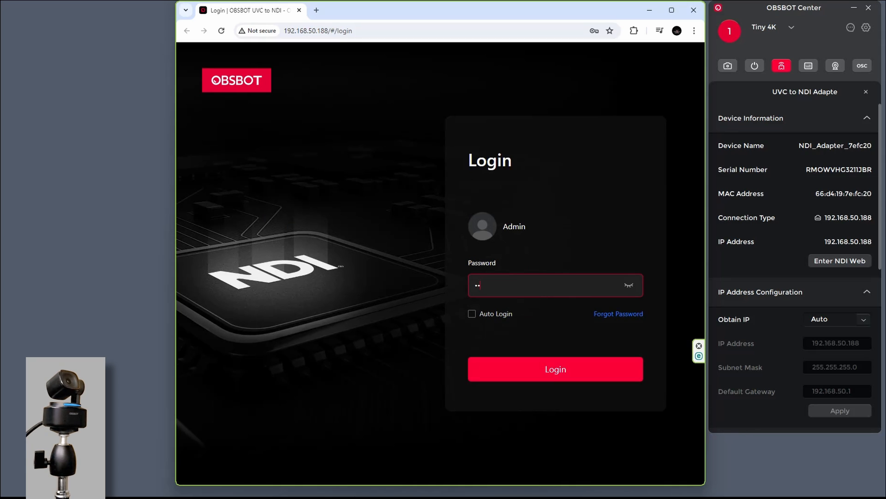
type("***")
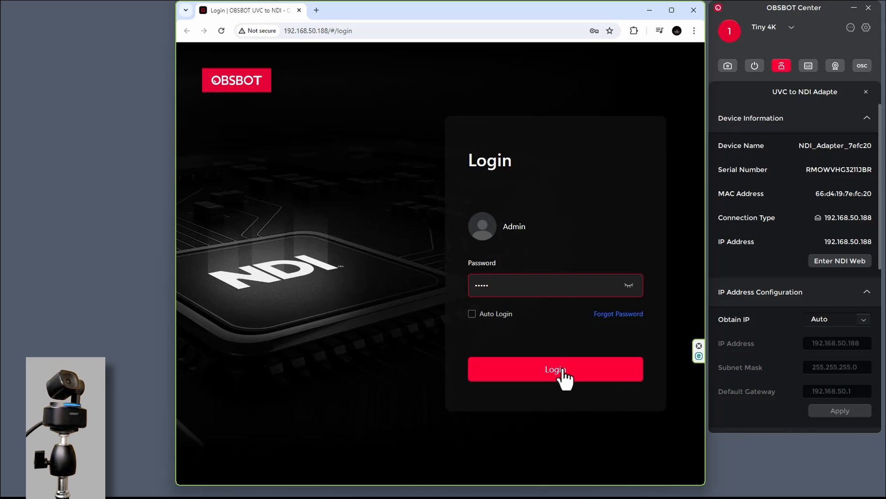
left_click(555, 369)
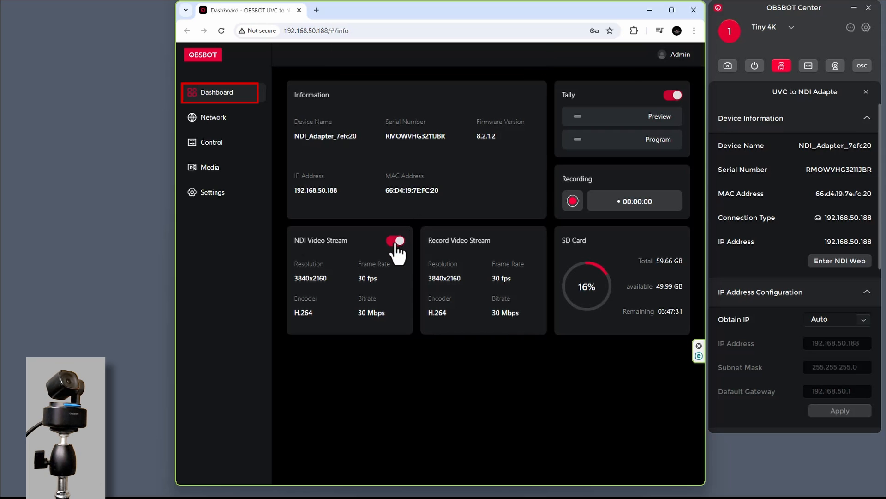
Toggle tally off and back on, then show the Network page with IP and multicast settings.
left_click(396, 240)
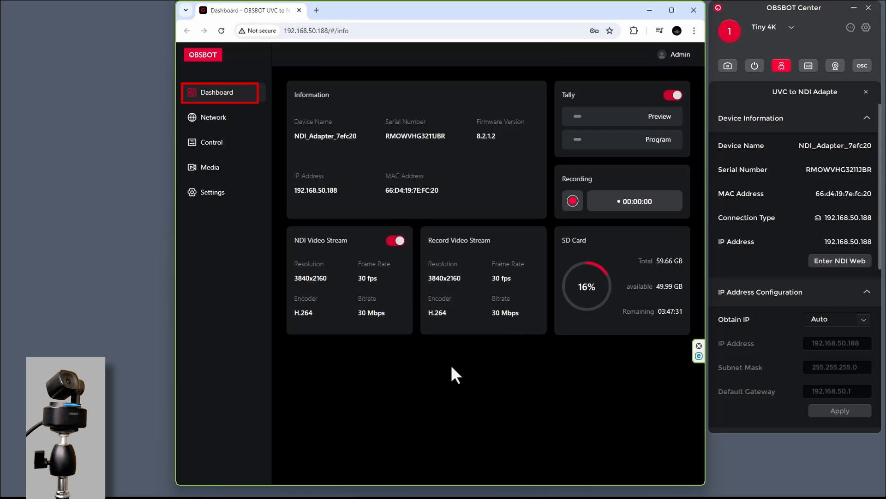
mouse_move(541, 348)
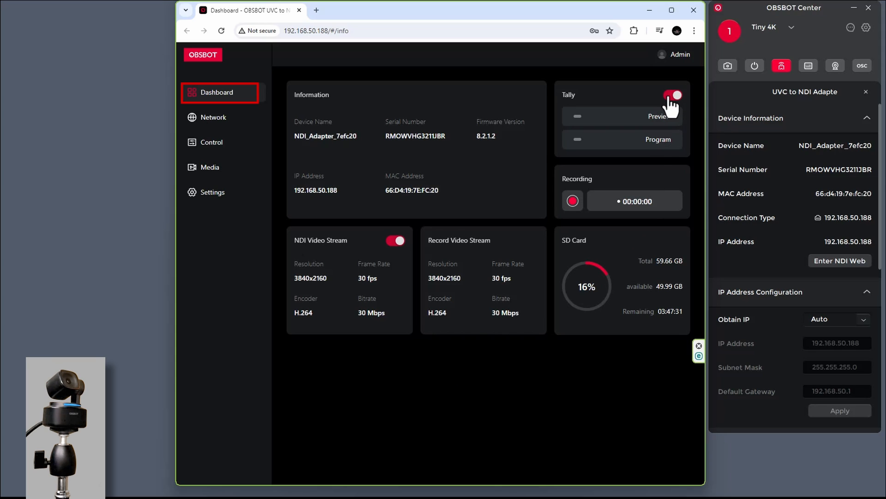
left_click(672, 94)
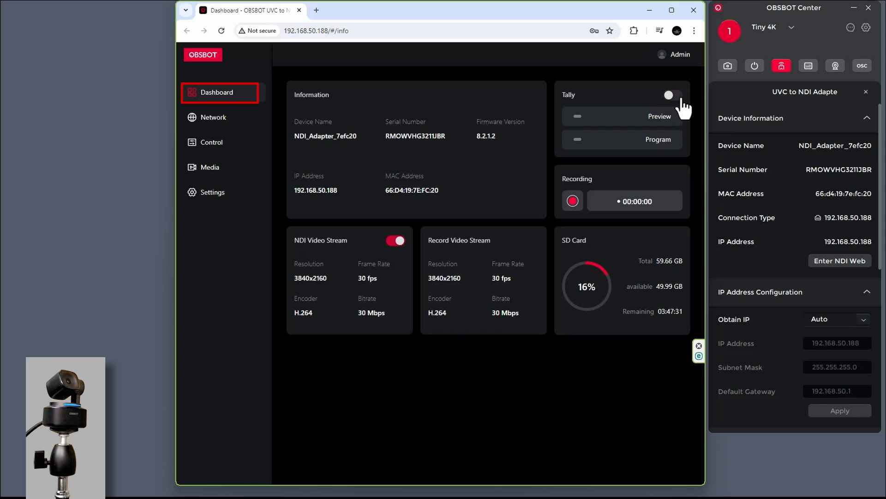
left_click(671, 95)
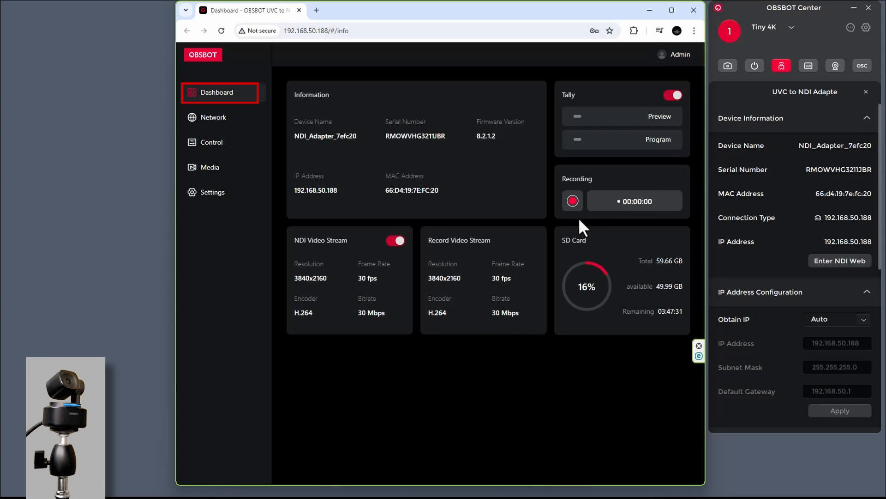
mouse_move(572, 200)
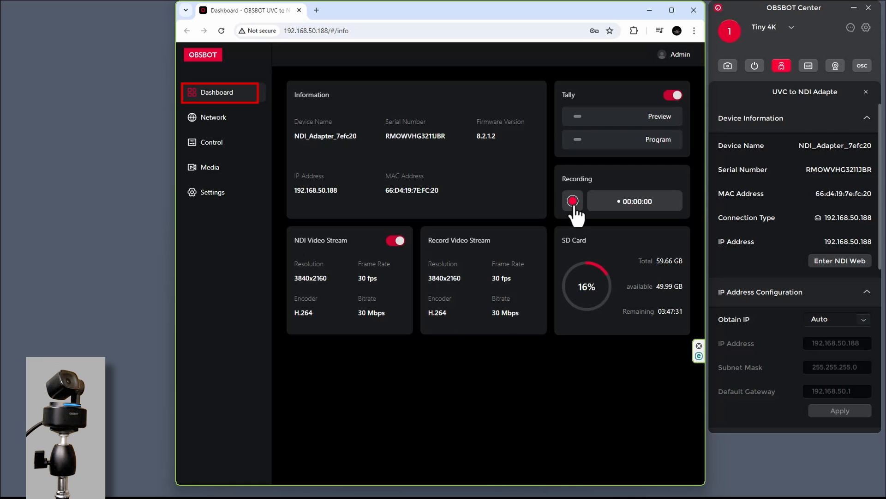
left_click(214, 117)
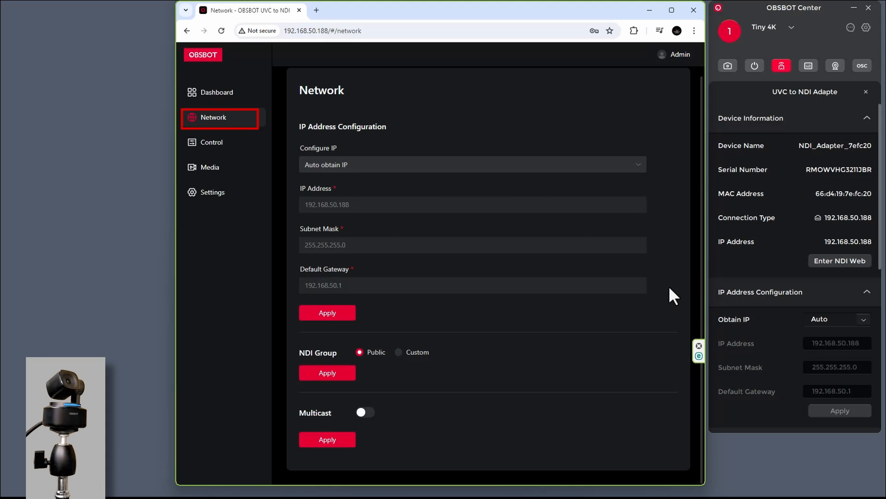
Browse the Control page tabs, switch OBSBOT Center to the Tiny camera, and show the Media page.
left_click(213, 142)
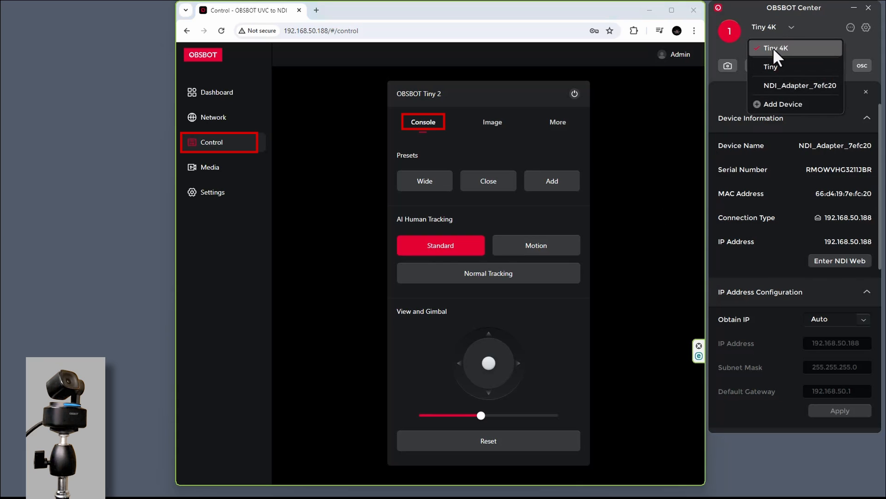
left_click(770, 66)
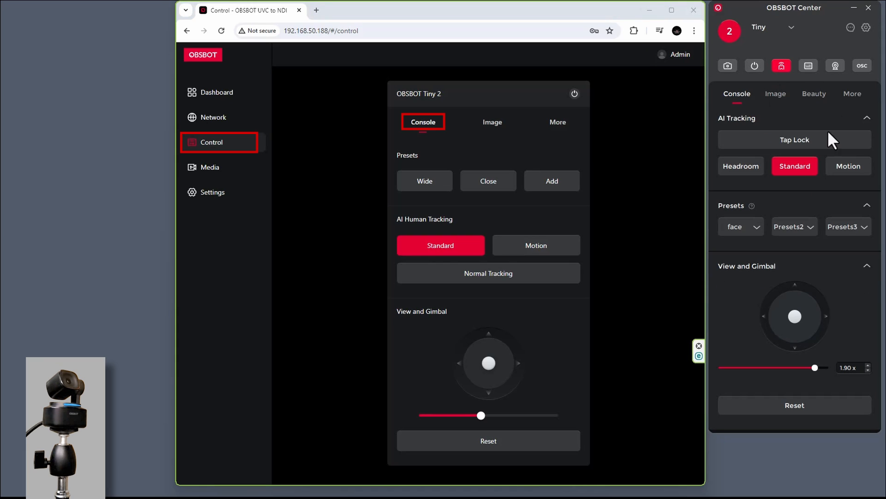
mouse_move(804, 50)
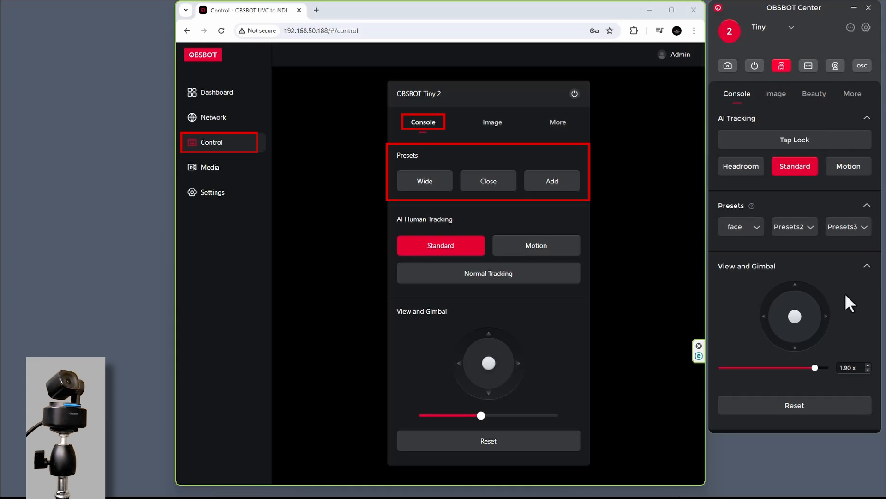
left_click(491, 122)
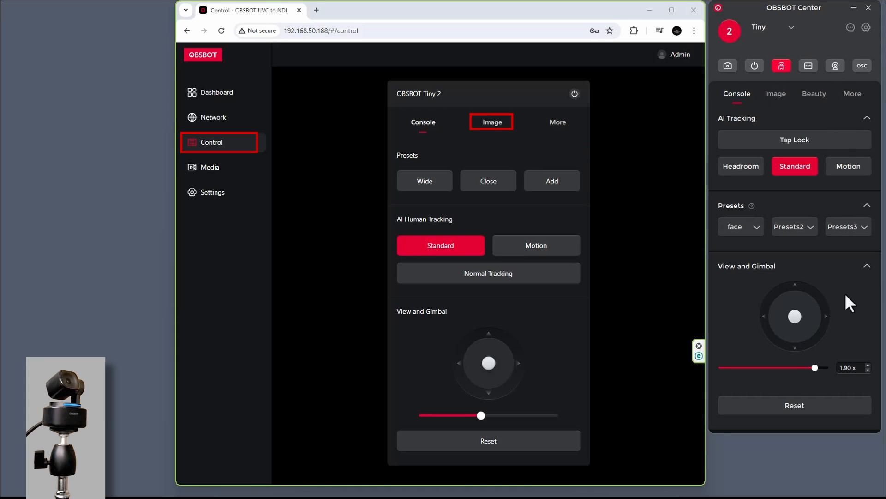
left_click(557, 122)
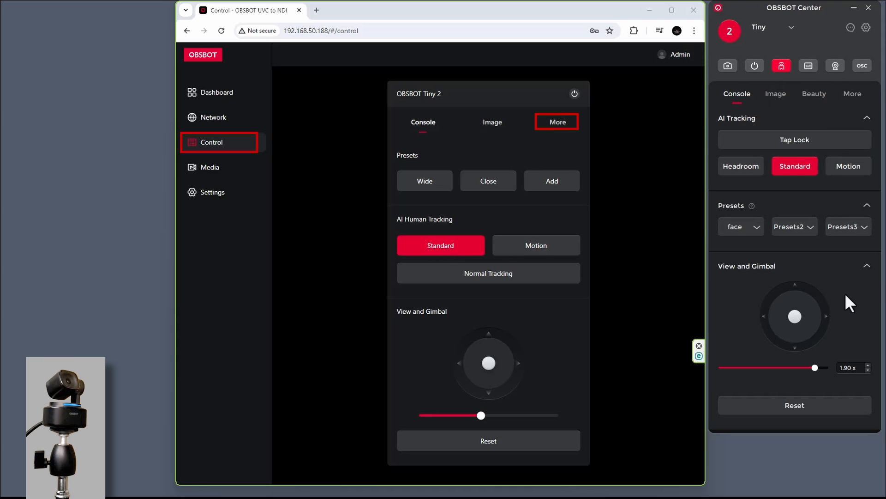
left_click(211, 167)
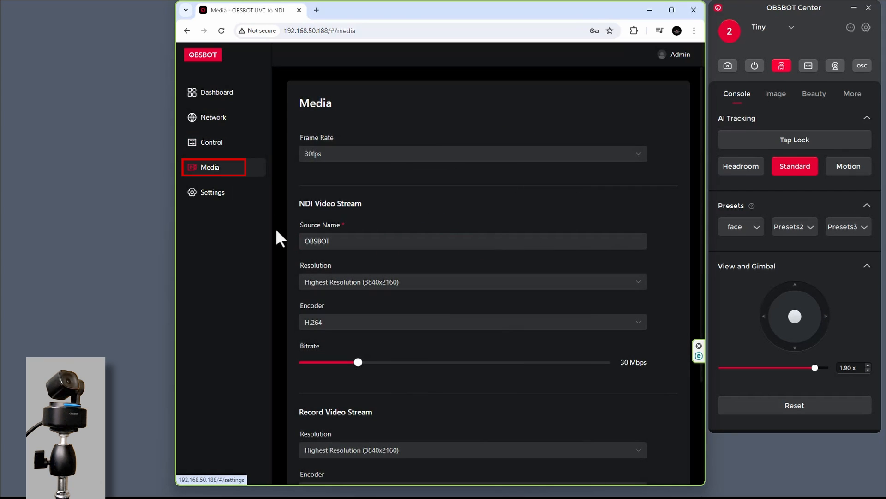
Review the Media stream settings and return to the camera Control page.
scroll("down", 3)
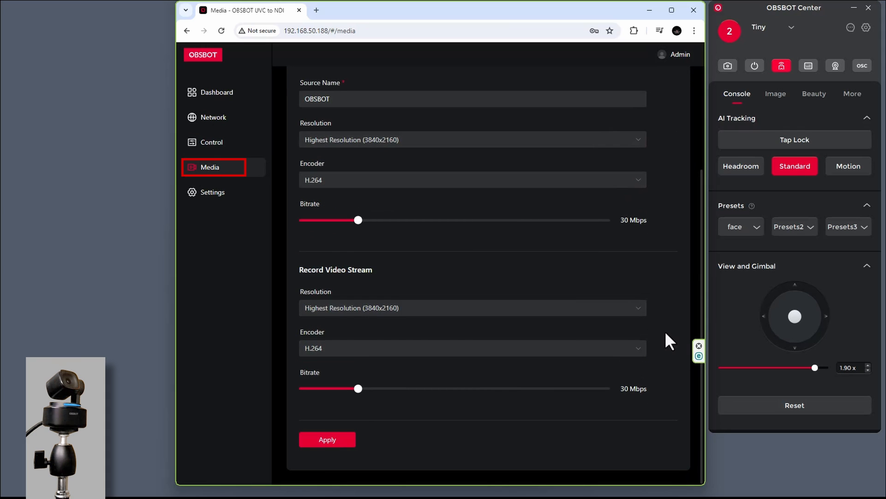
left_click(212, 192)
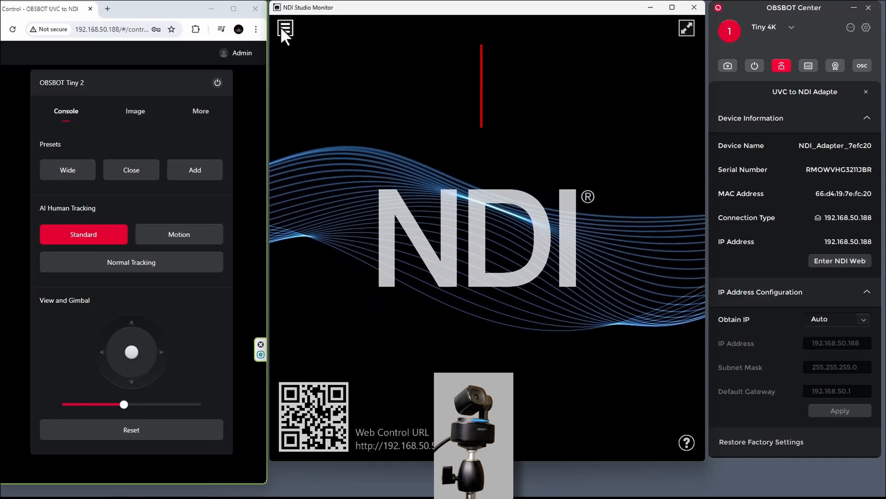
Display the OBSBOT feed from NDI_ADAPTER_7EFC20 in NDI Studio Monitor.
left_click(285, 30)
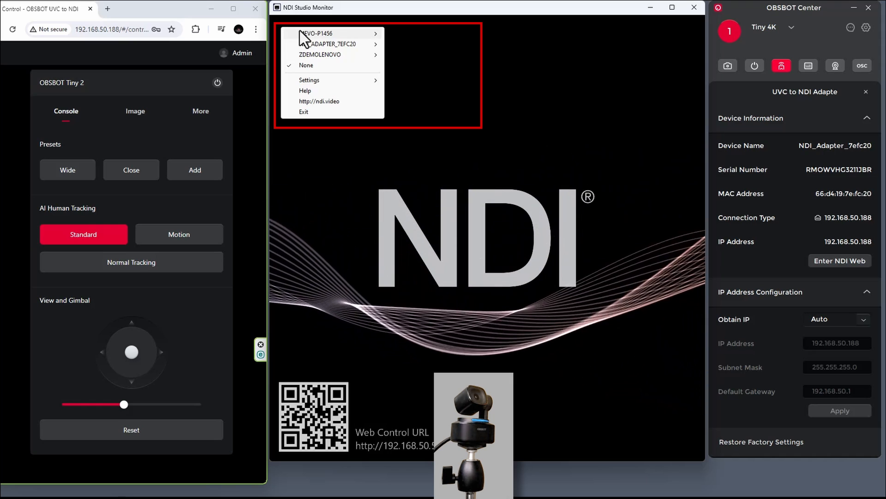
mouse_move(317, 33)
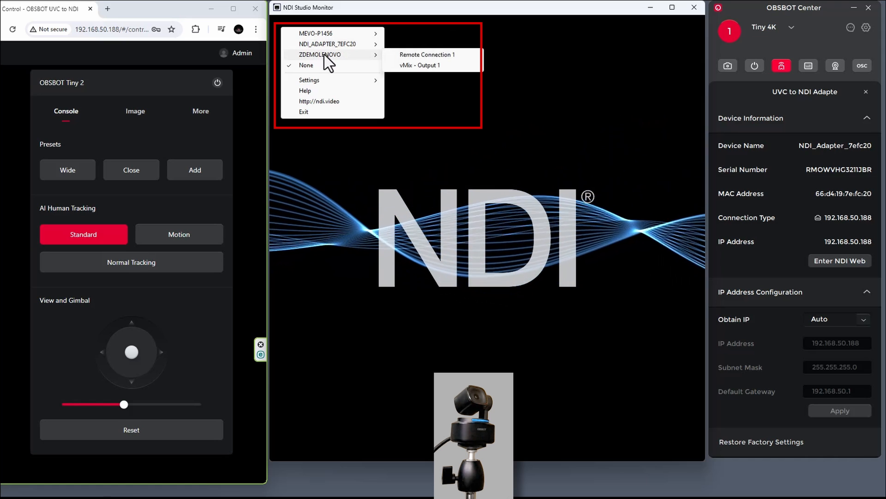
mouse_move(328, 45)
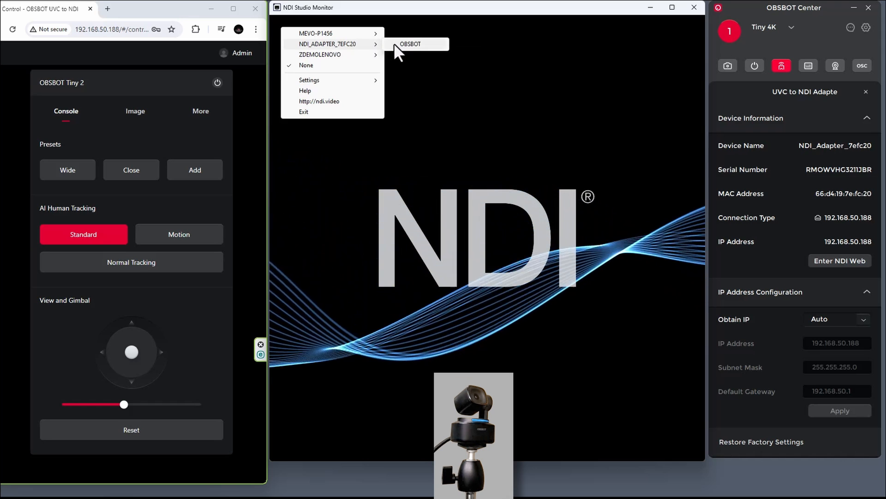
left_click(410, 44)
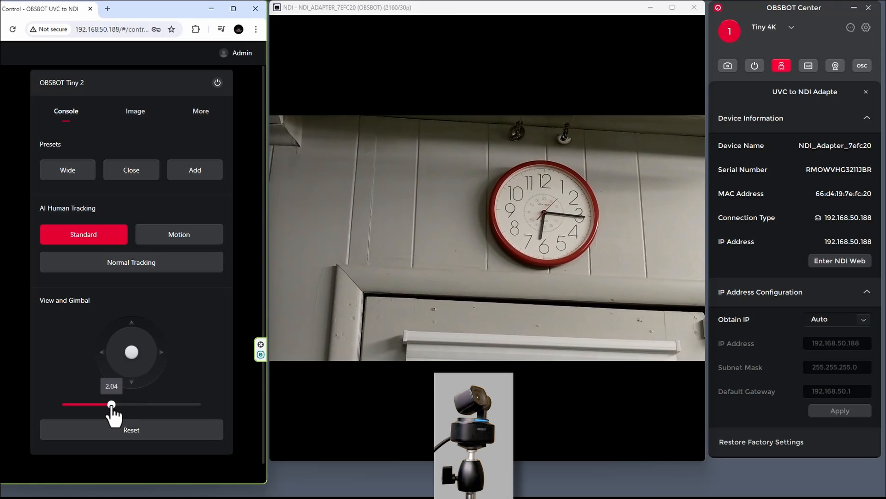
Recall Wide and Close, zoom in on the clock and save the framing as a new Closer preset.
left_click_drag(112, 403, 129, 404)
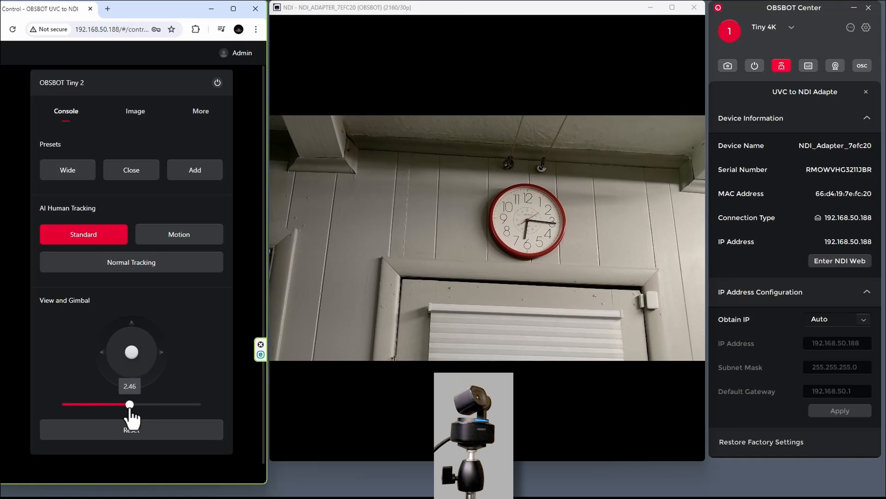
left_click(67, 170)
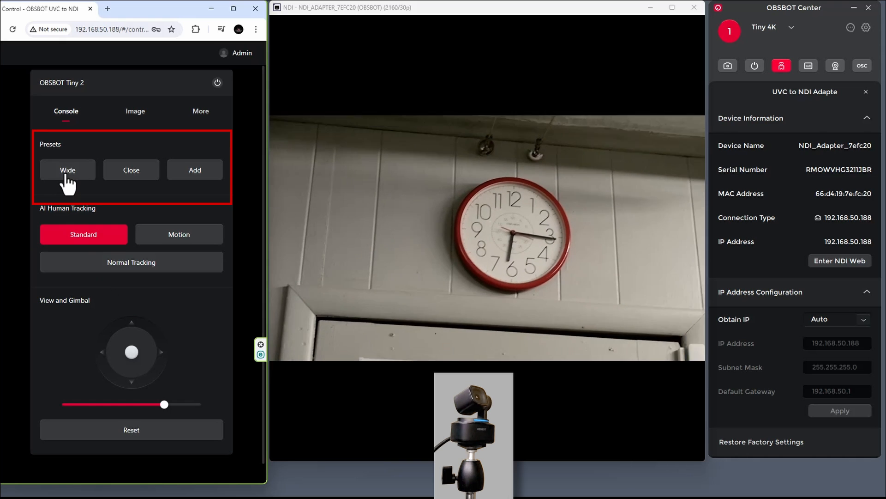
left_click(130, 170)
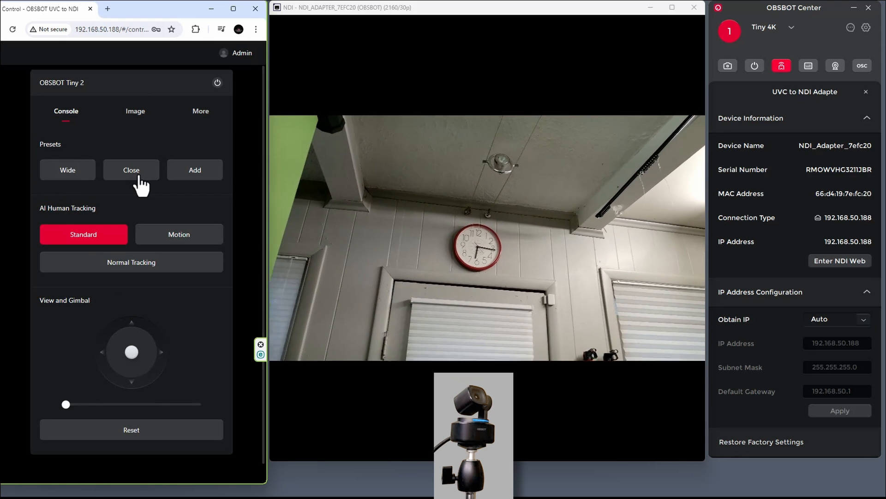
left_click_drag(65, 404, 125, 404)
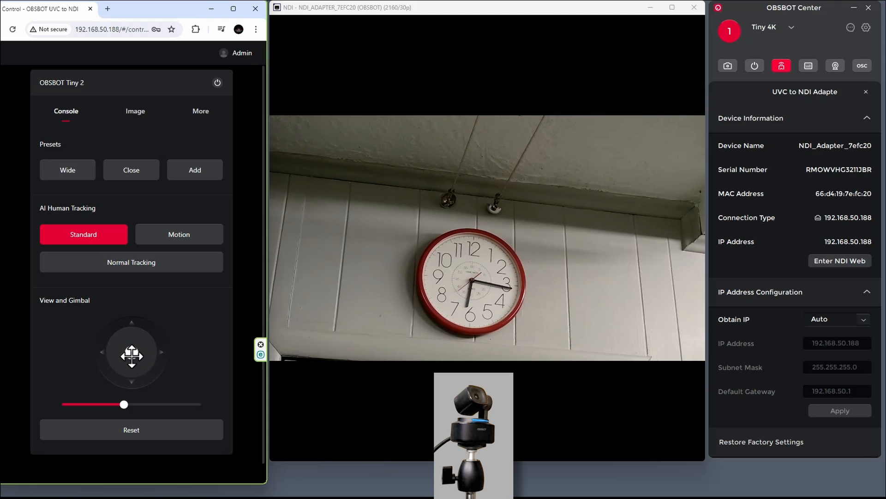
left_click_drag(124, 404, 132, 404)
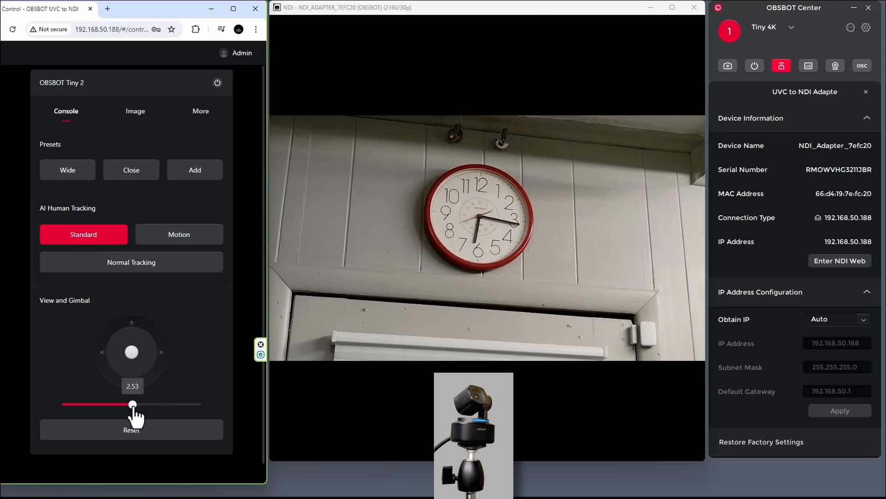
left_click_drag(132, 403, 171, 404)
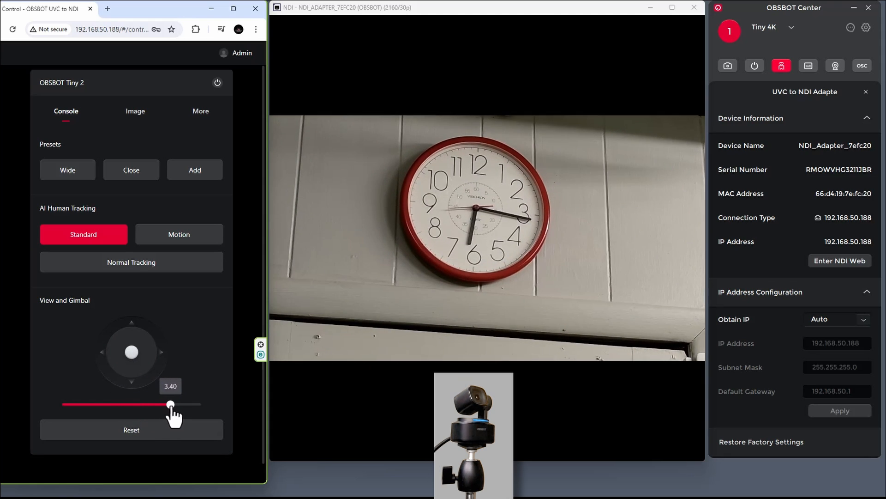
left_click_drag(172, 403, 183, 404)
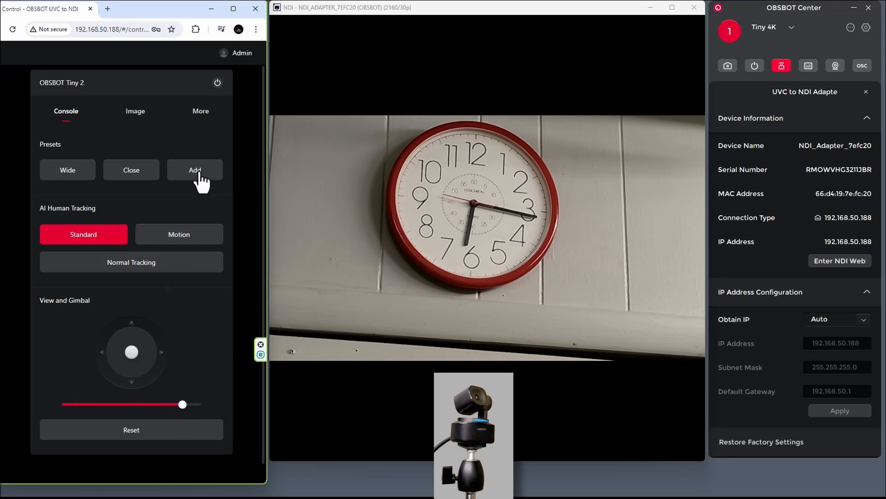
left_click(195, 170)
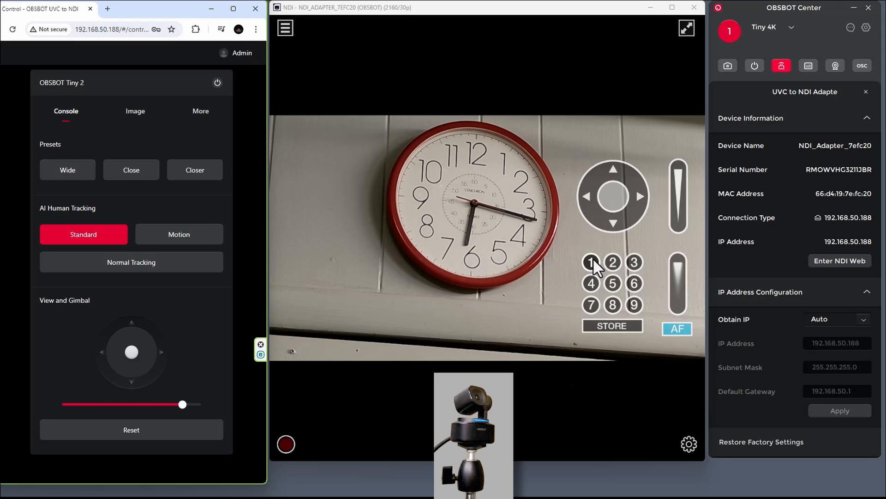
Recall positions via the Studio Monitor PTZ overlay, autofocus, and store the framing as position 4.
left_click(591, 261)
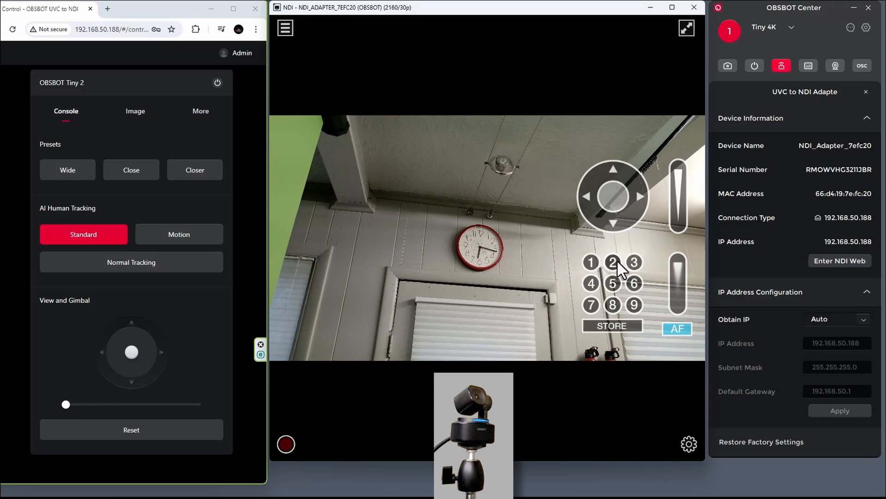
left_click(613, 261)
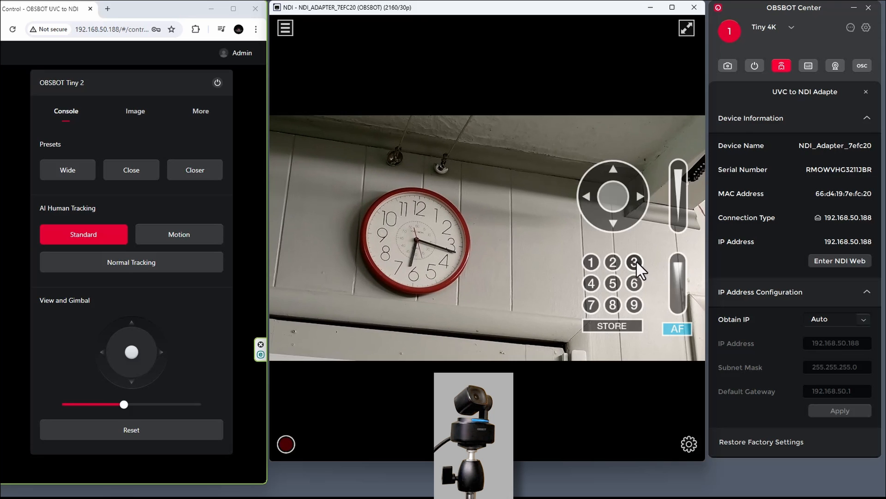
left_click_drag(124, 405, 158, 404)
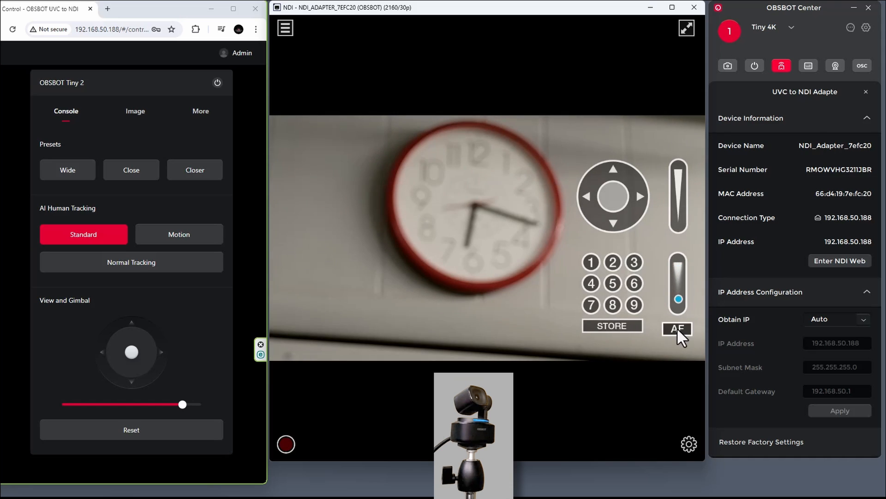
left_click(677, 329)
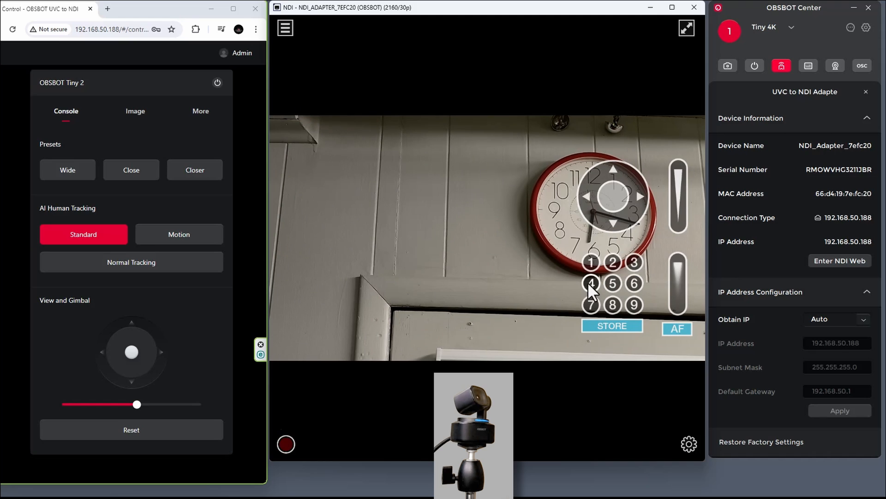
left_click(591, 282)
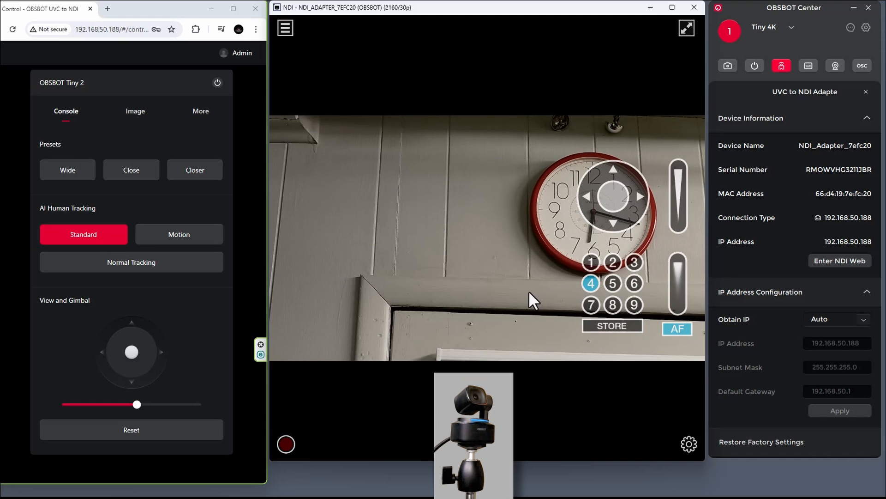
left_click(591, 263)
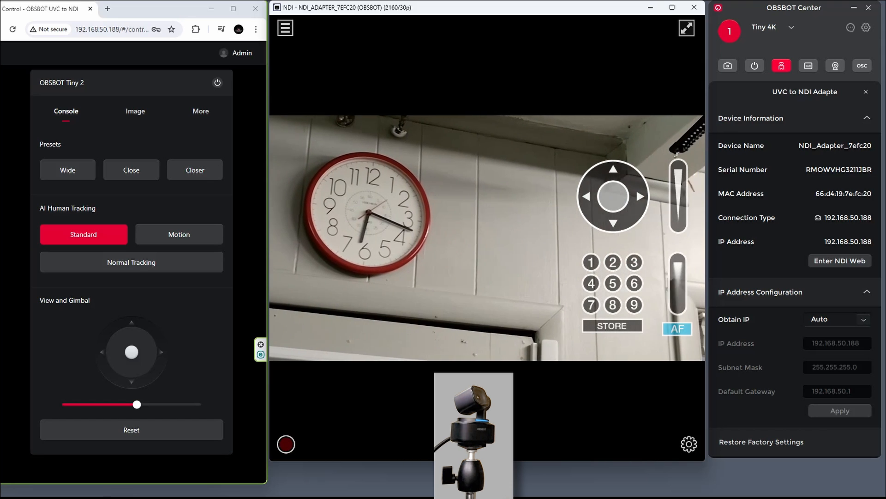
Reframe with the clock on the left and store it as PTZ position 5.
left_click_drag(138, 405, 125, 404)
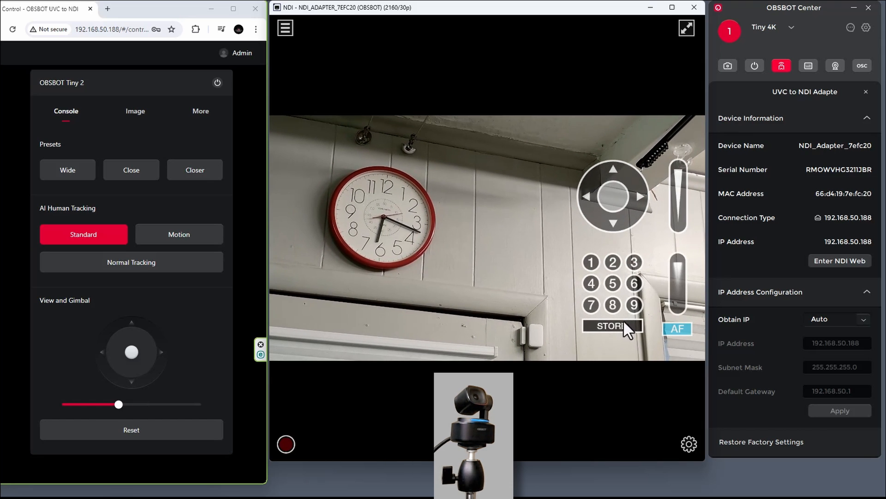
left_click(613, 283)
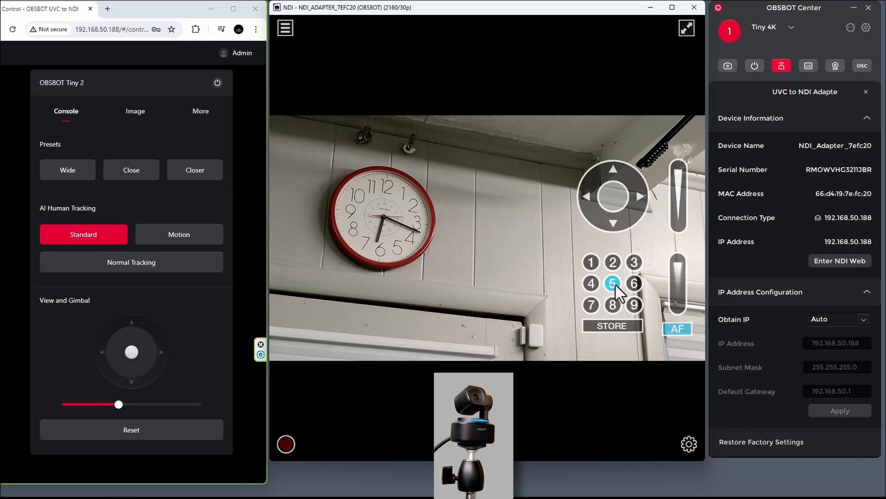
left_click(633, 262)
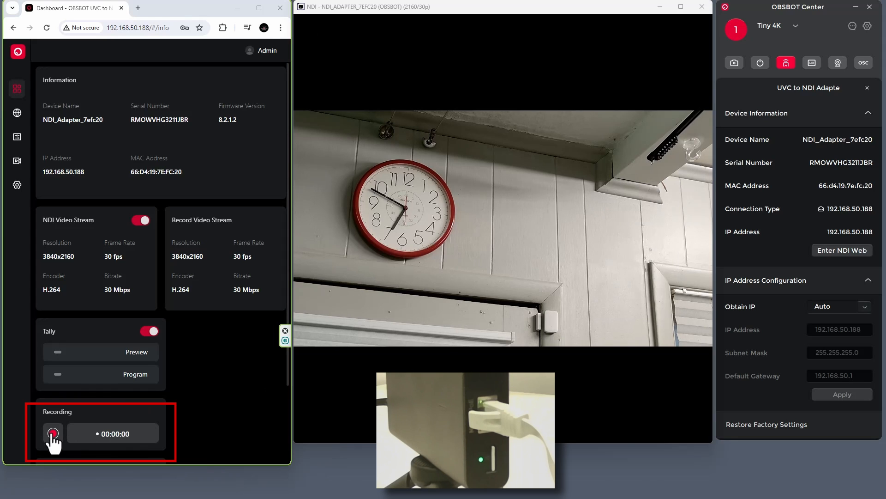
Start and stop the adapter's recording from the dashboard Recording panel.
left_click(53, 433)
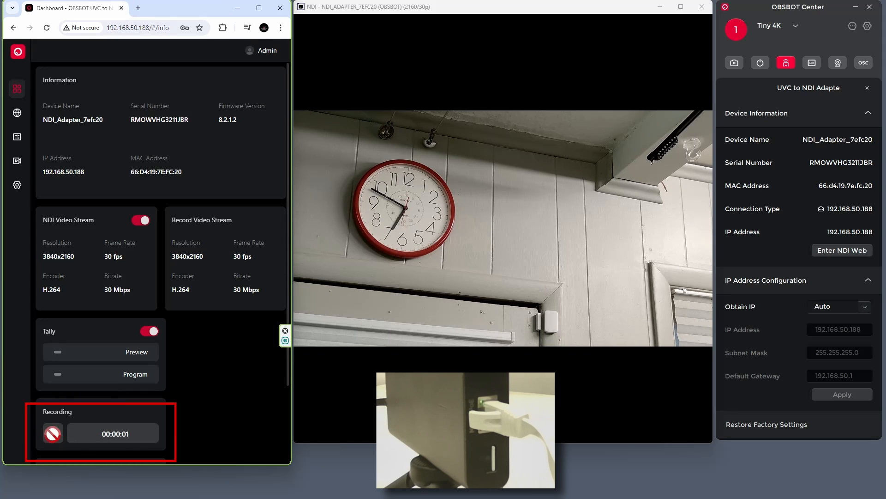
left_click(52, 434)
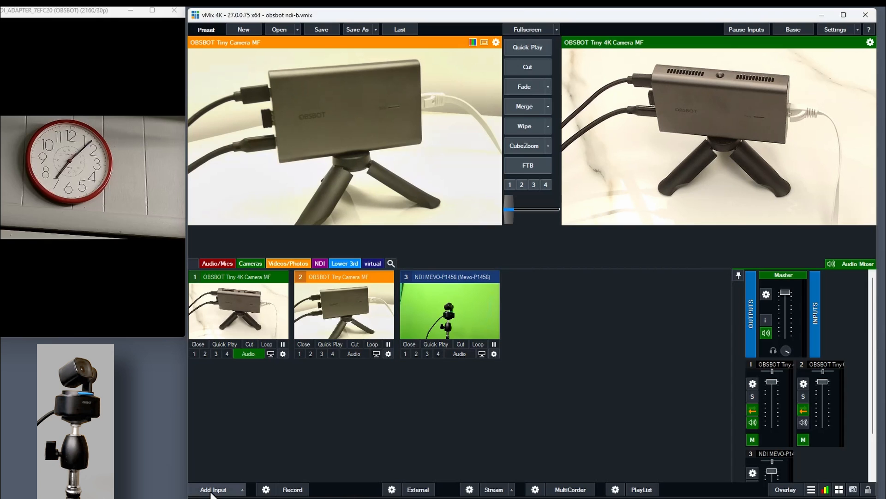
Add the OBSBOT source under NDI_ADAPTER_7EFC20 as vMix input 4 via NDI / Desktop Capture.
left_click(213, 489)
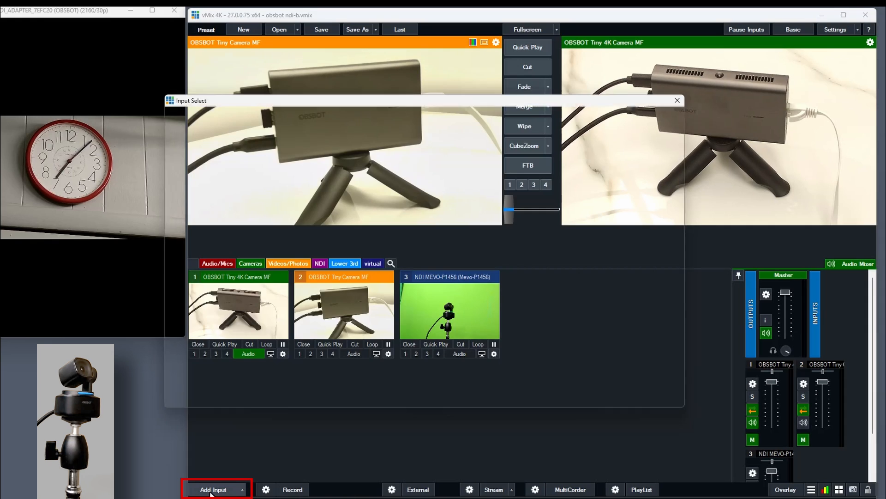
left_click(214, 489)
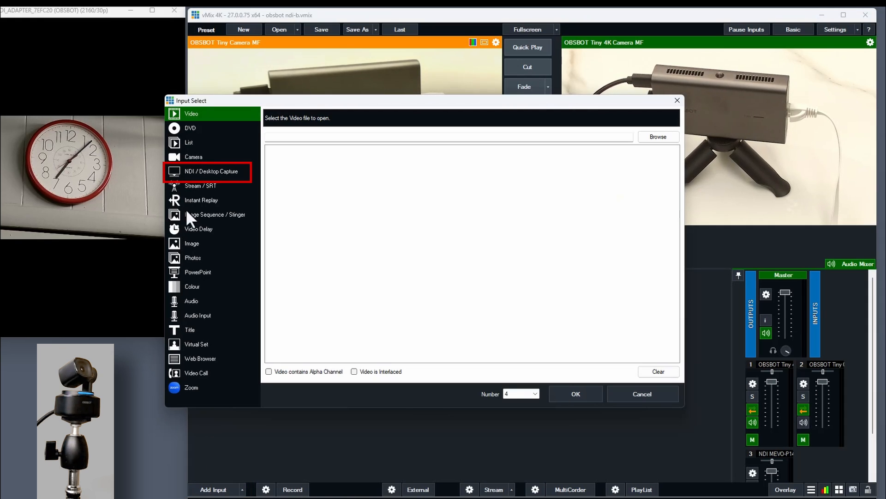
left_click(208, 172)
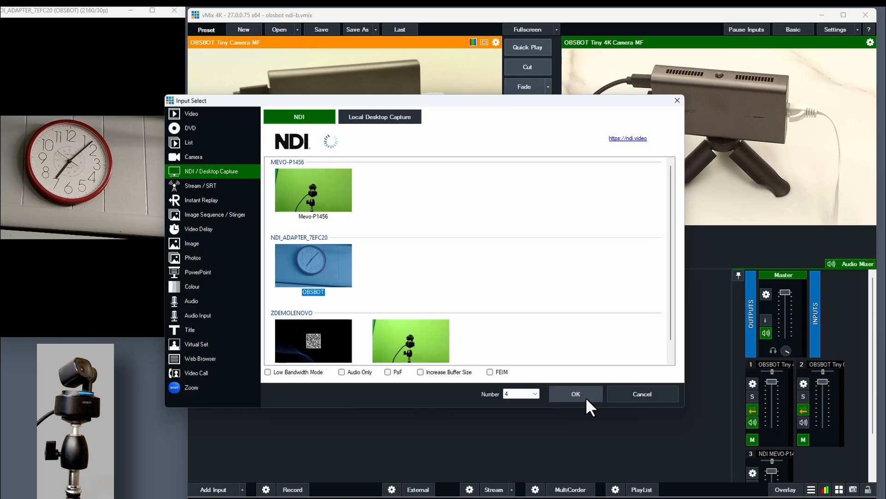
left_click(576, 394)
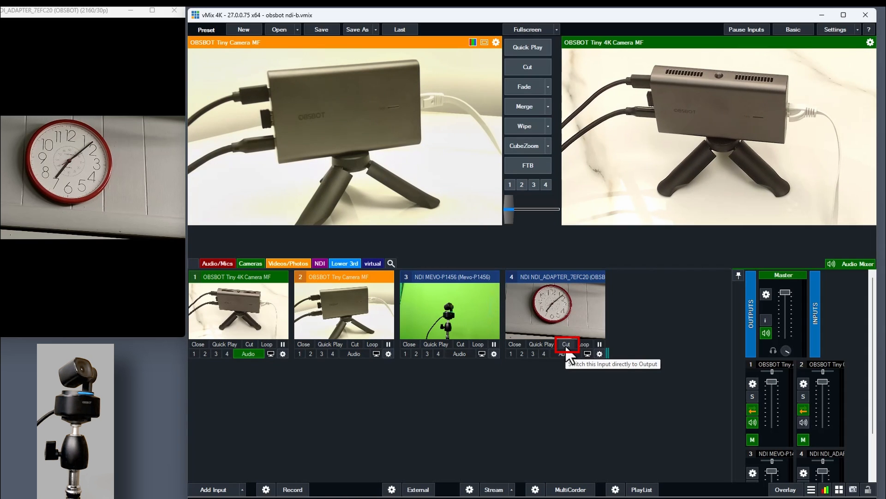
Cut input 4, the OBSBOT NDI clock feed, to program output so the adapter's tally lights.
left_click(565, 344)
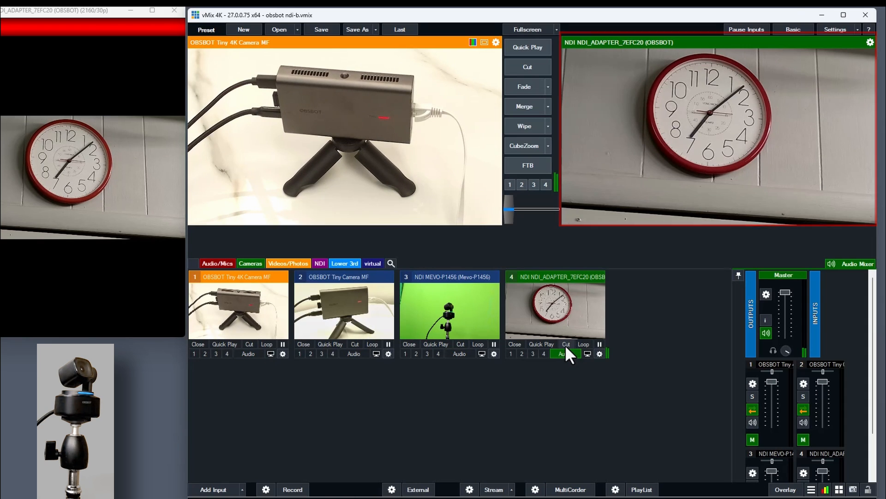
left_click(557, 276)
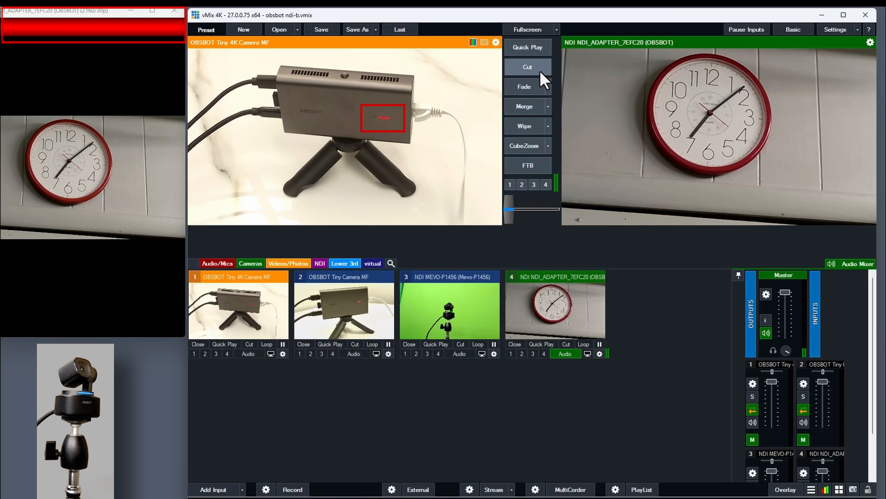
left_click(355, 343)
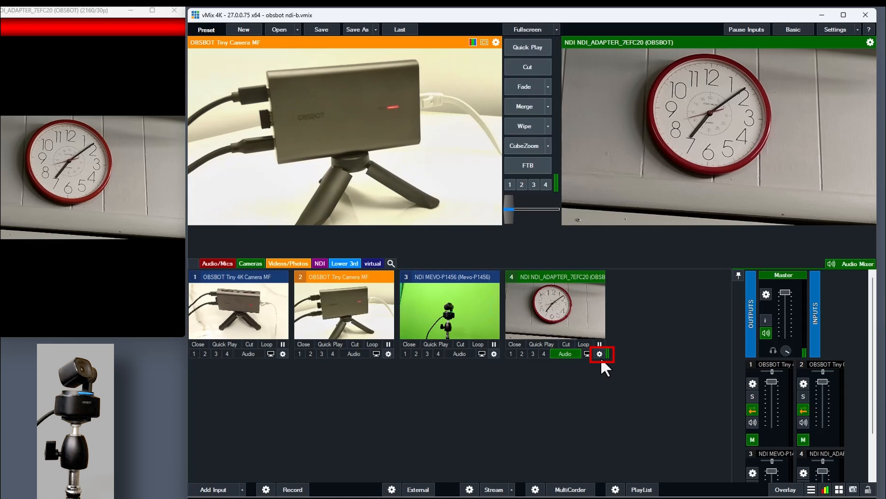
mouse_move(599, 354)
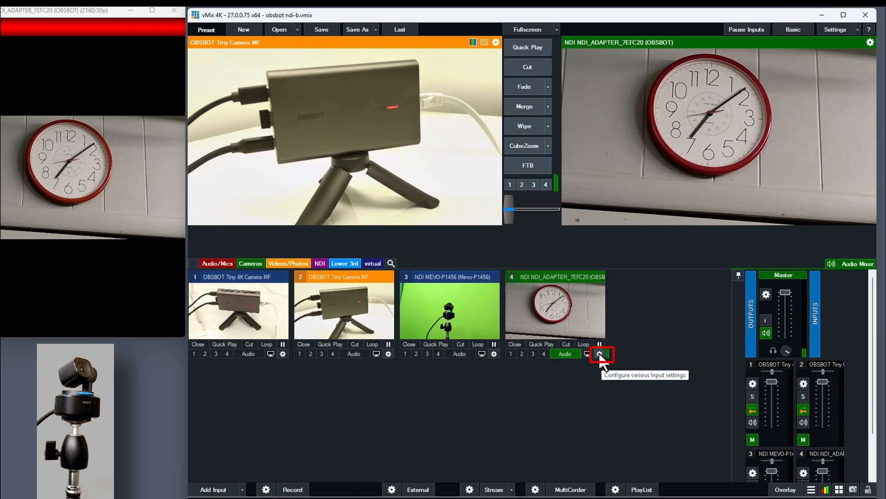
Connect input 4's PTZ control as Sony VISCA over IP at 192.168.50.188.
left_click(600, 355)
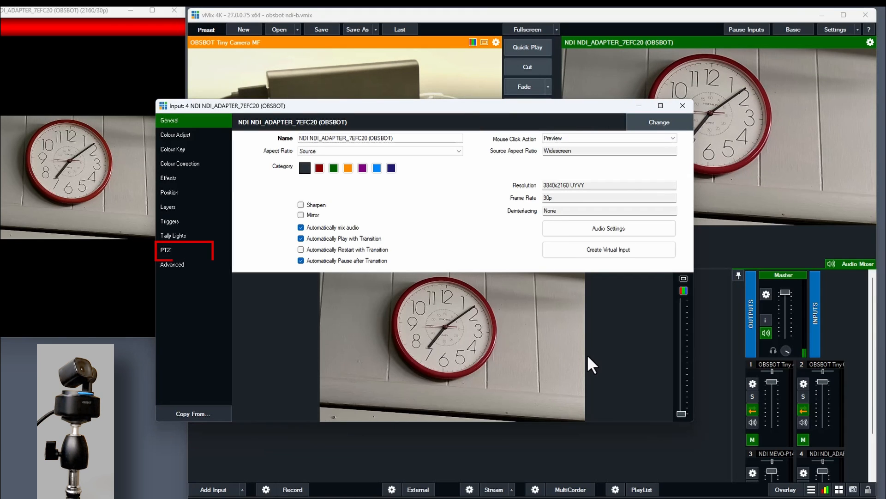
left_click(165, 250)
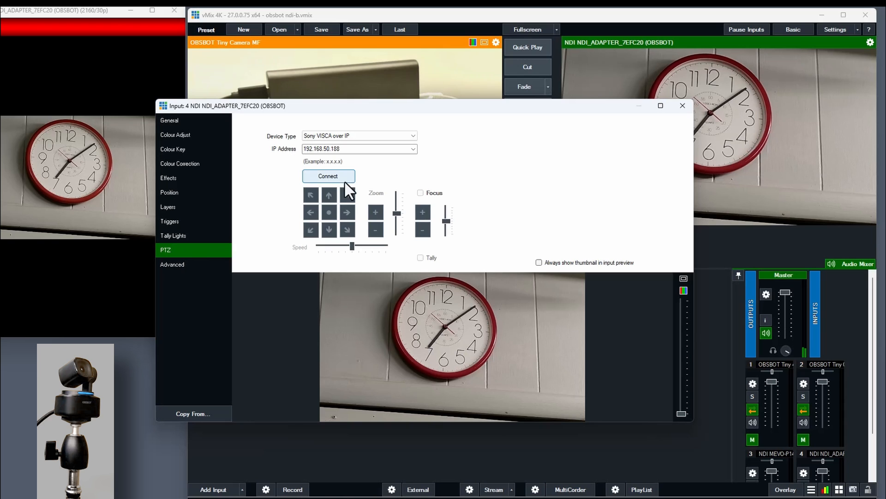
left_click(328, 176)
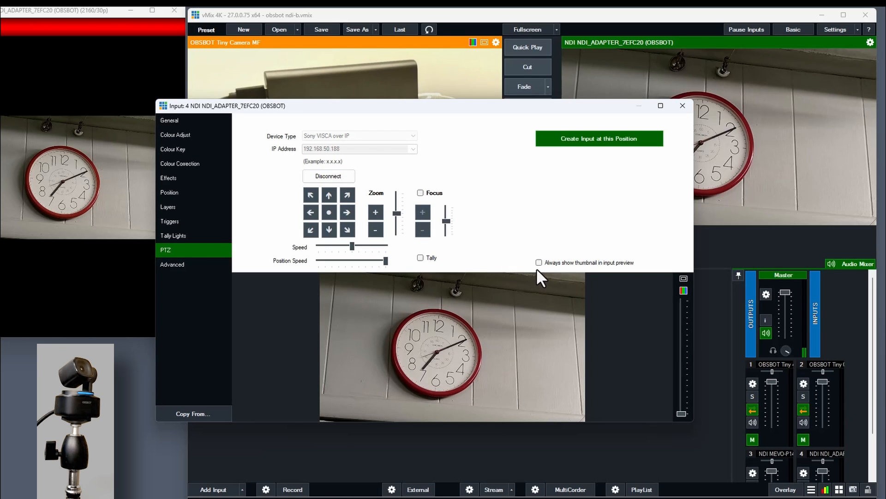
Enable Always show thumbnail and save the current framing as position input 5.
left_click(538, 262)
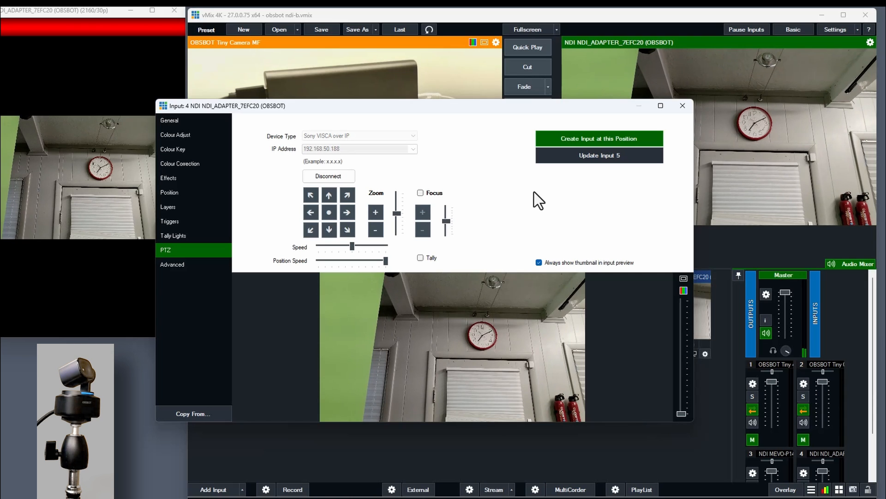
left_click(599, 137)
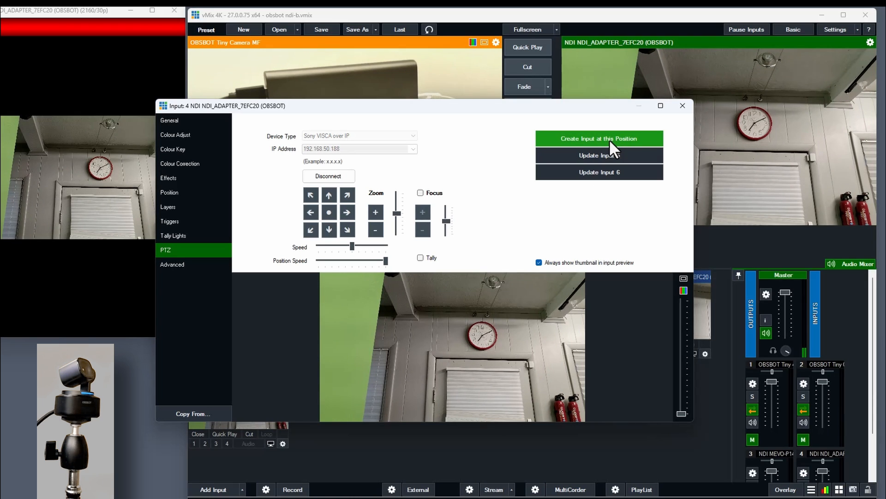
Zoom in and re-aim on the clock, then save that framing as position input 6.
left_click(374, 212)
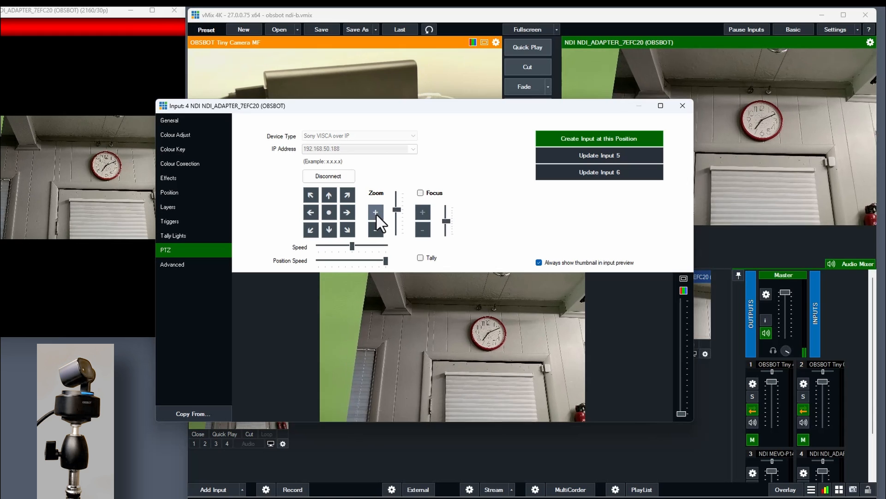
left_click(376, 212)
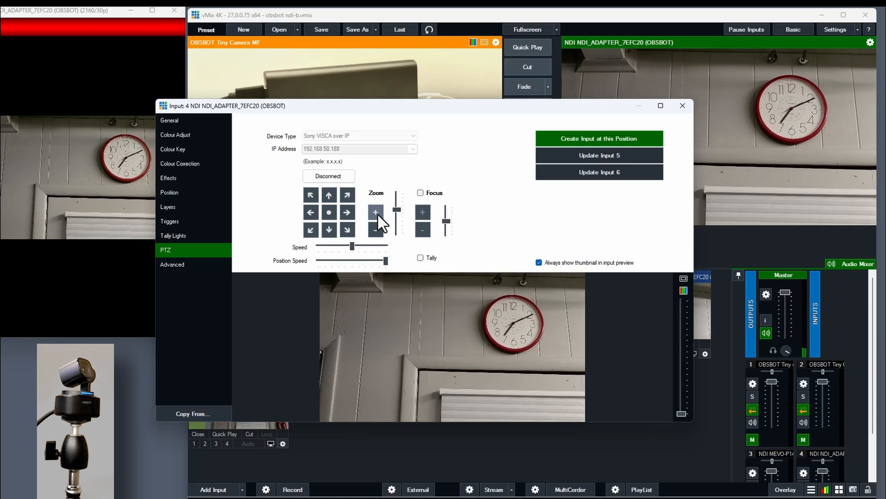
left_click(329, 230)
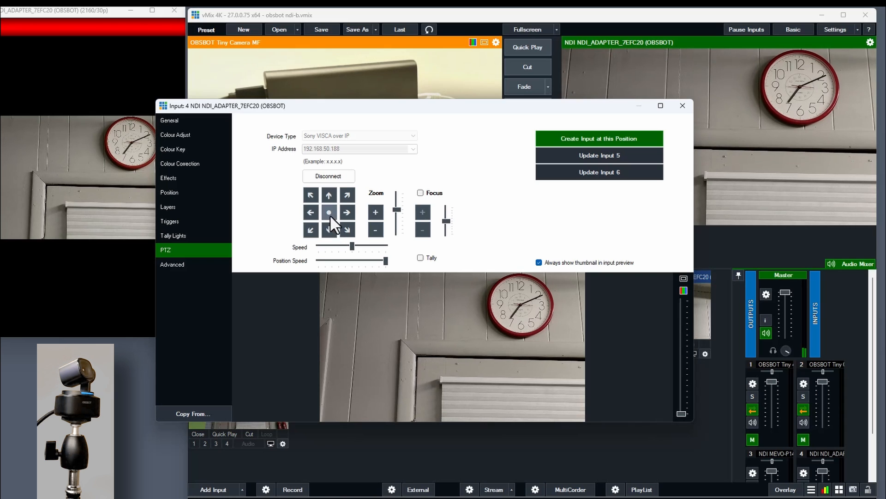
left_click(598, 138)
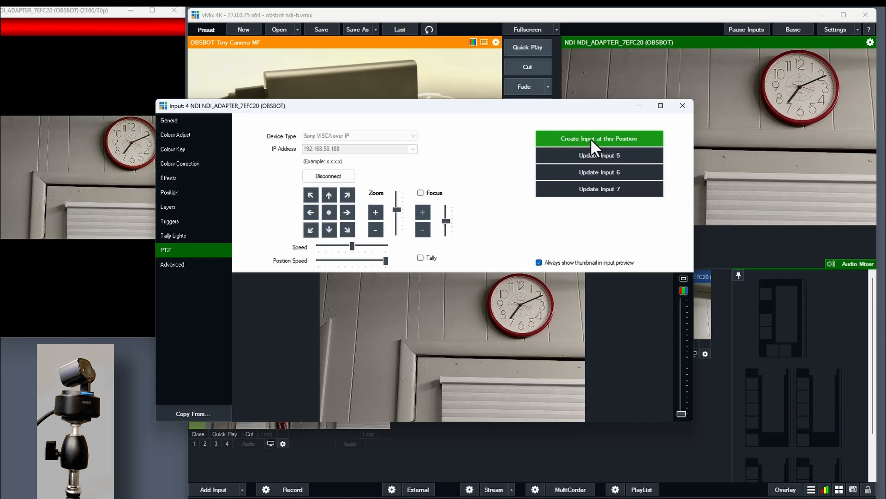
Tilt the camera upward to frame the next shot for position input 7.
left_click(855, 264)
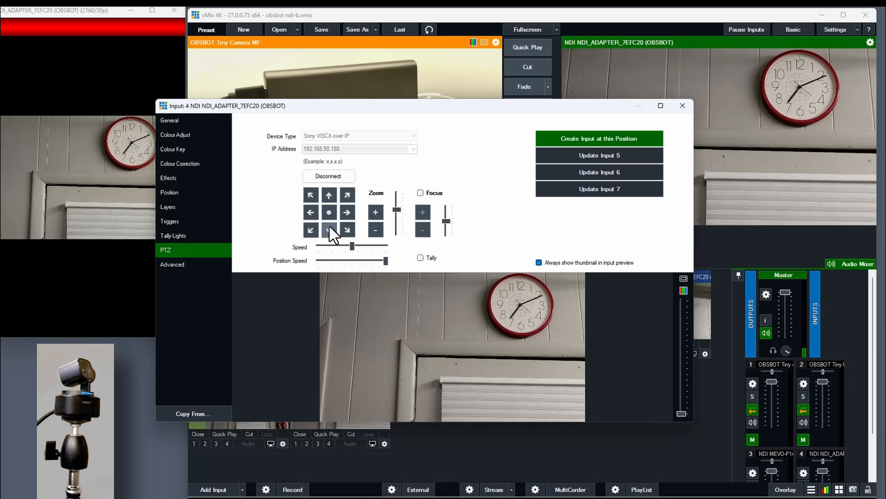
left_click(329, 194)
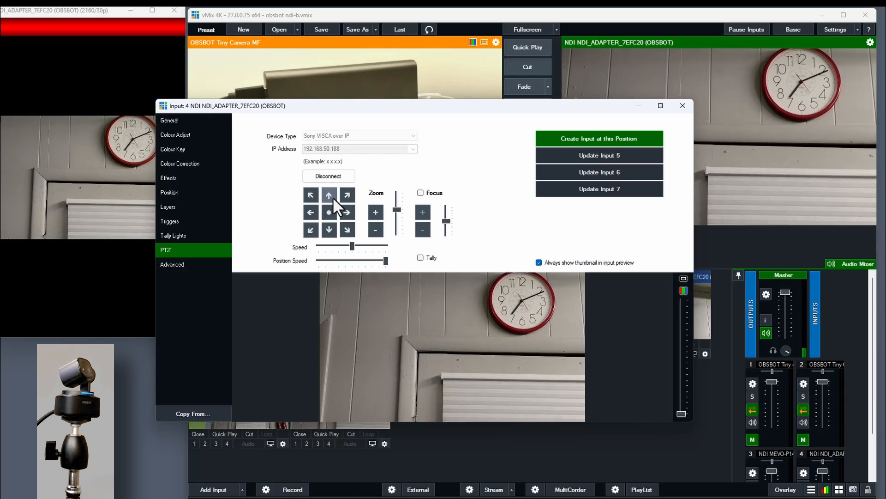
left_click(329, 194)
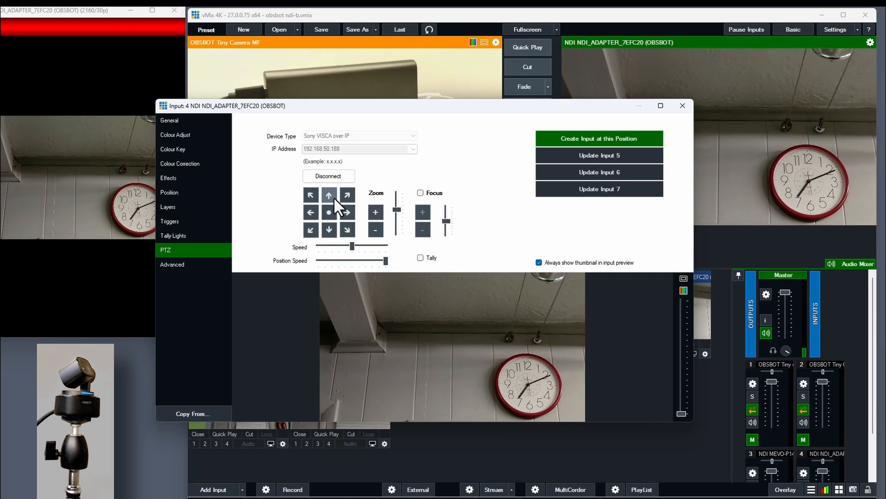